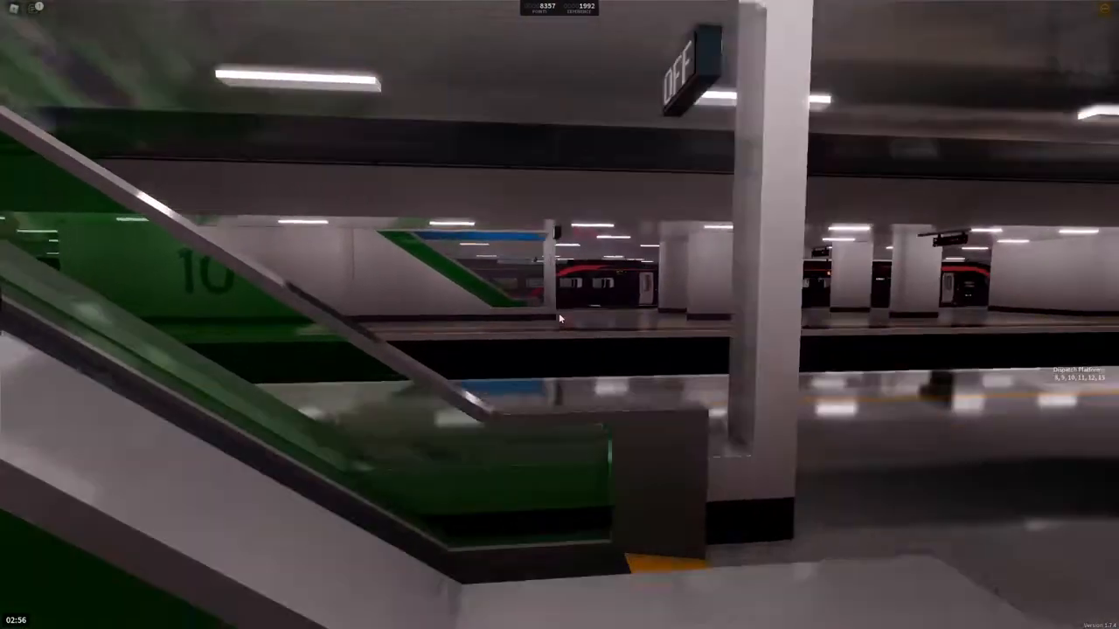
{"action": "mouse_move", "coordinate": [559, 315]}
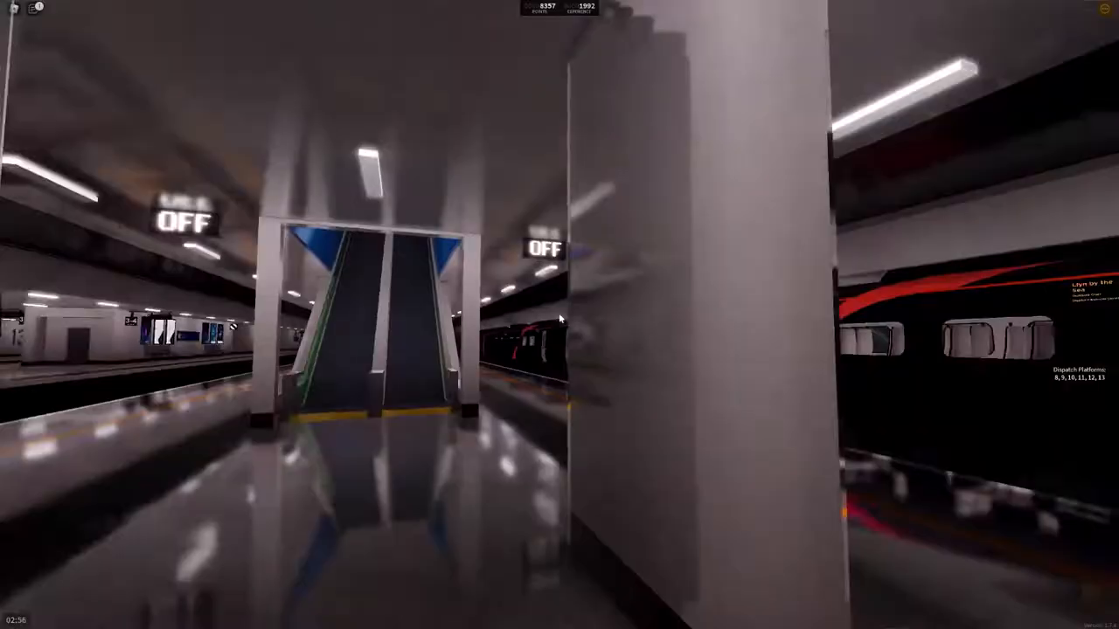
{"action": "mouse_move", "coordinate": [560, 319]}
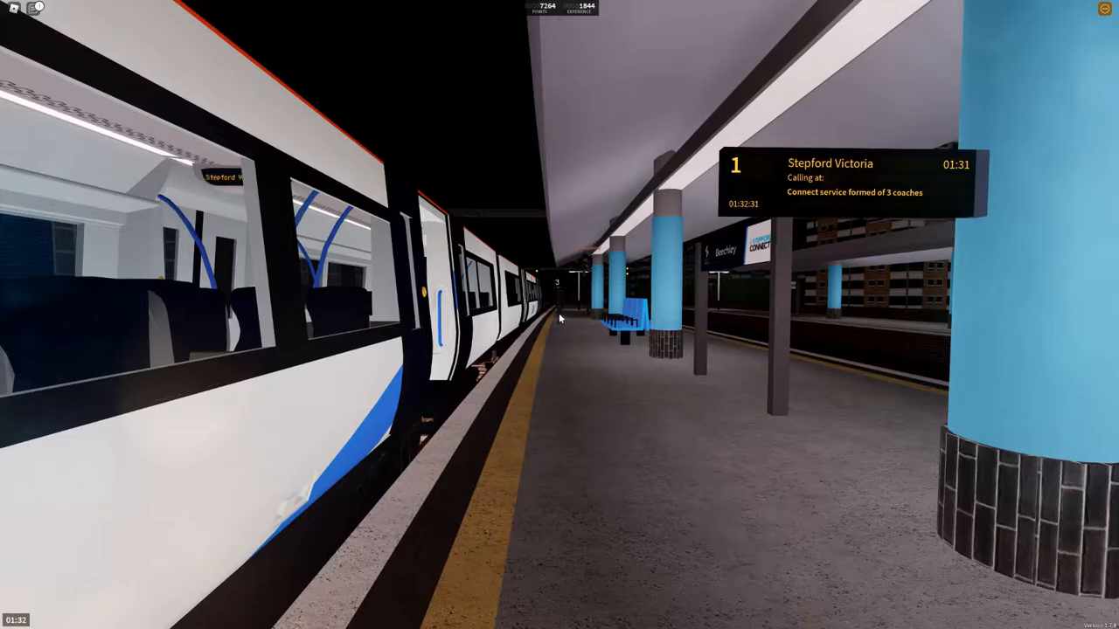
{"action": "mouse_move", "coordinate": [559, 318]}
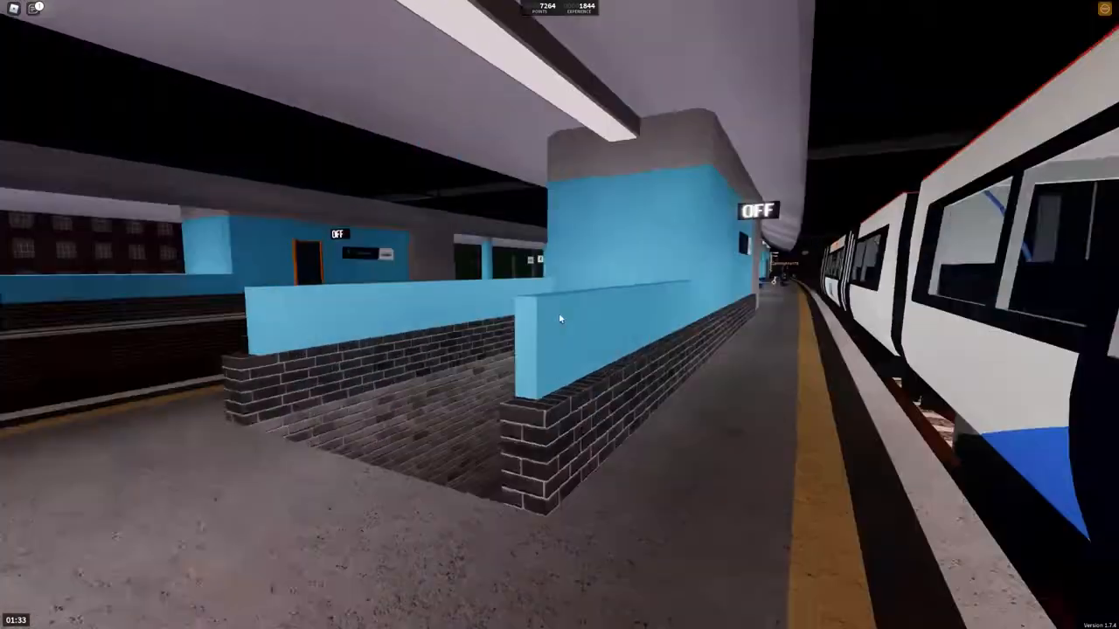
{"action": "mouse_move", "coordinate": [559, 320]}
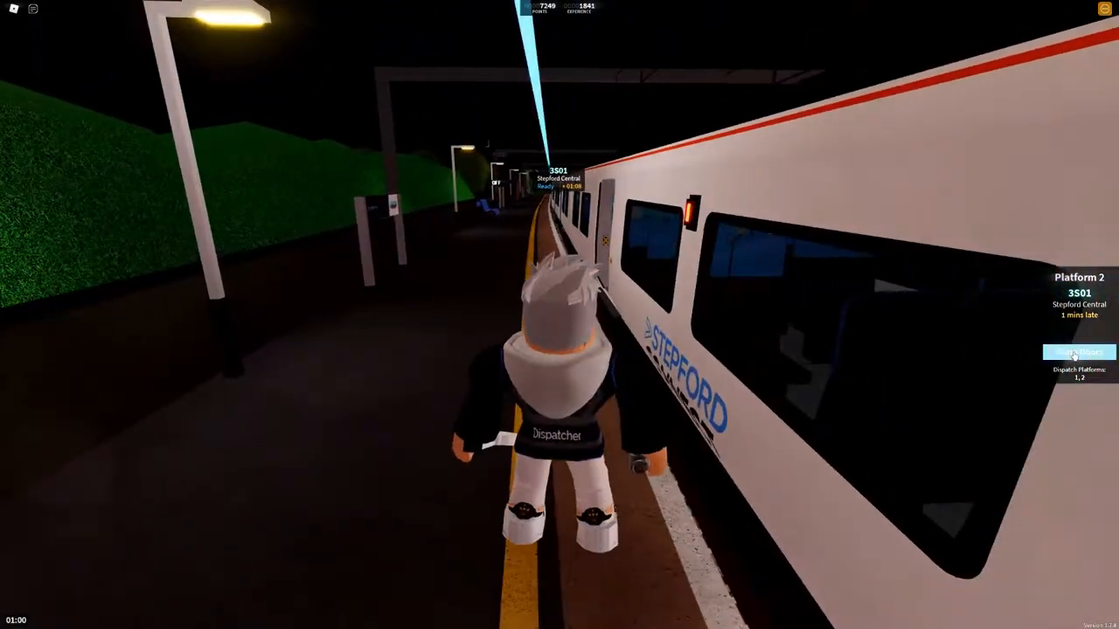
Step: Open the doors of train 3S01 to Stepford Central at Platform 2
{"action": "left_click", "coordinate": [1079, 352]}
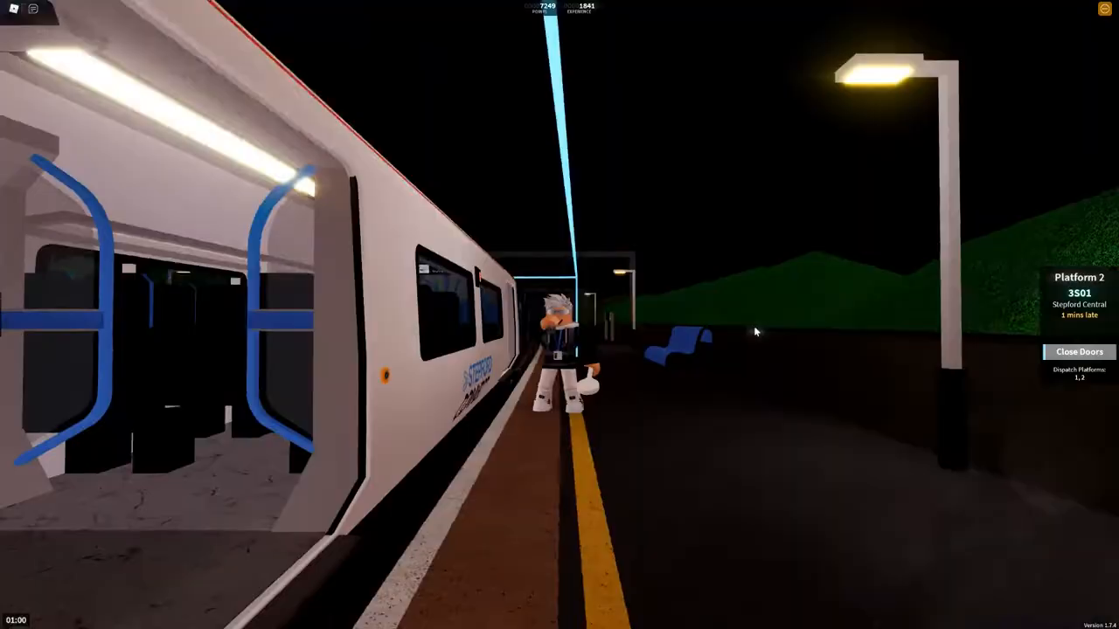